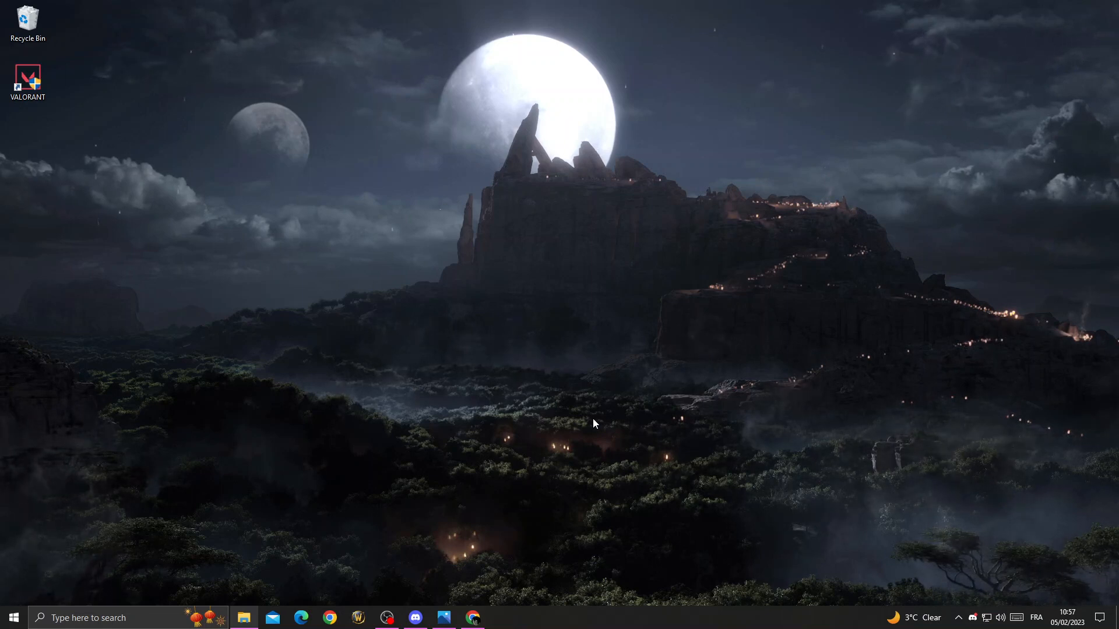
Step: Search the system for "task" to find Task Manager
{"action": "left_click", "coordinate": [107, 617]}
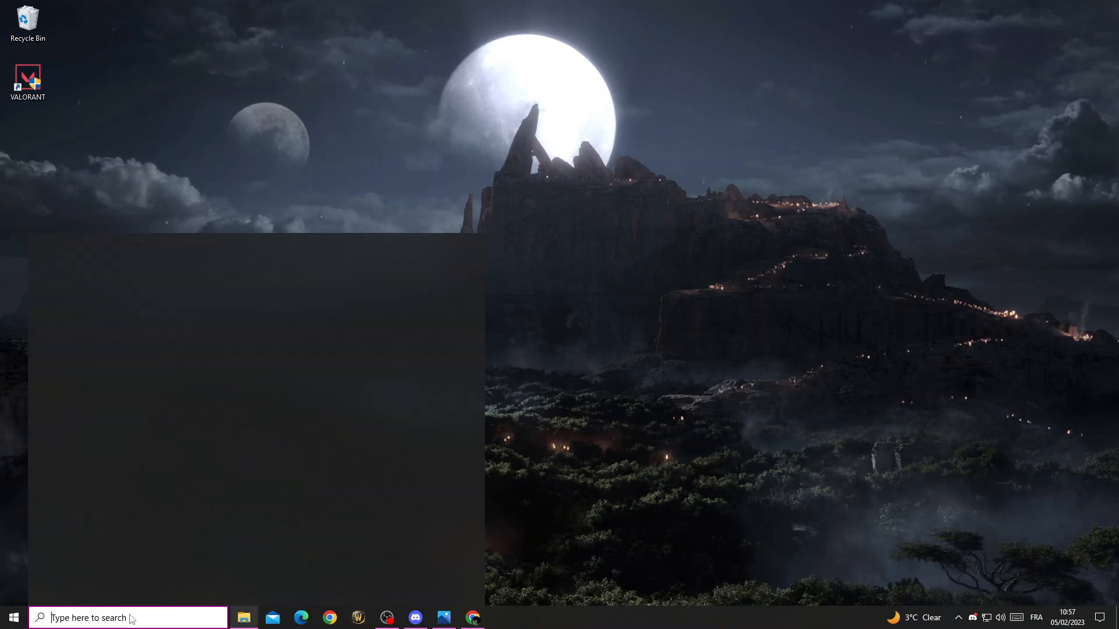
{"action": "type", "text": "task"}
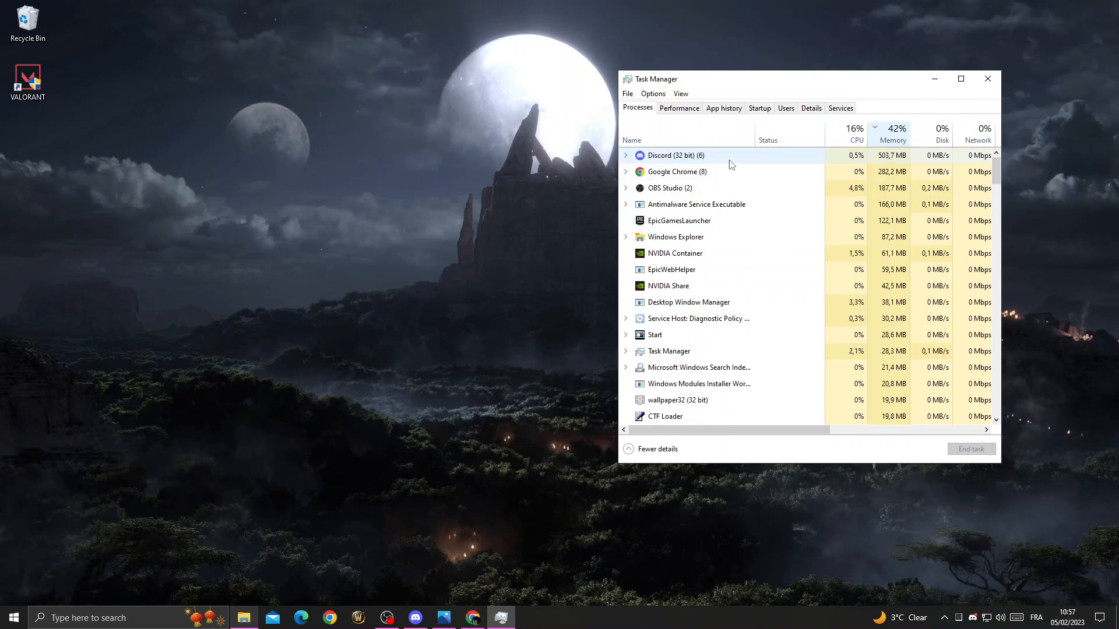
Step: End the memory-heavy Discord process and search for "pol" to find the policy editor
{"action": "right_click", "coordinate": [674, 171]}
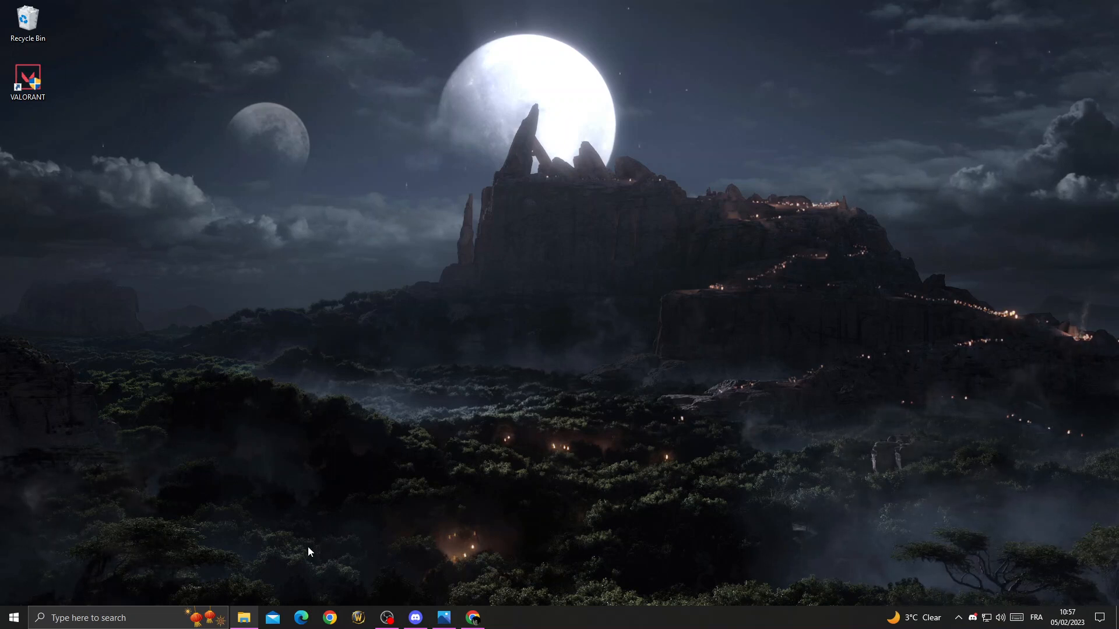
{"action": "mouse_move", "coordinate": [751, 566]}
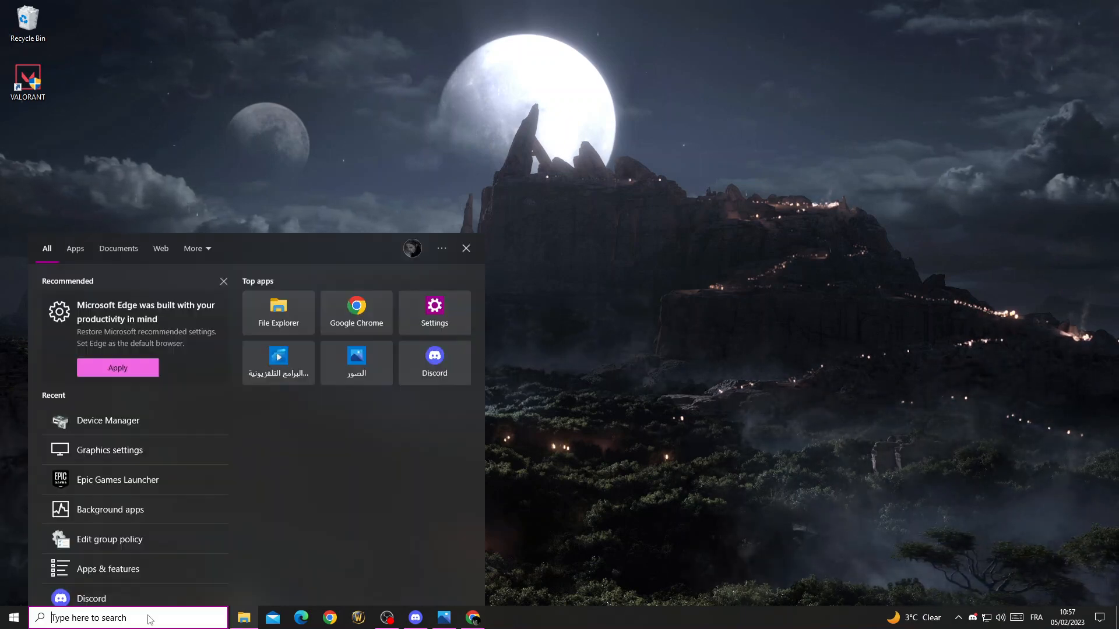
{"action": "type", "text": "pol"}
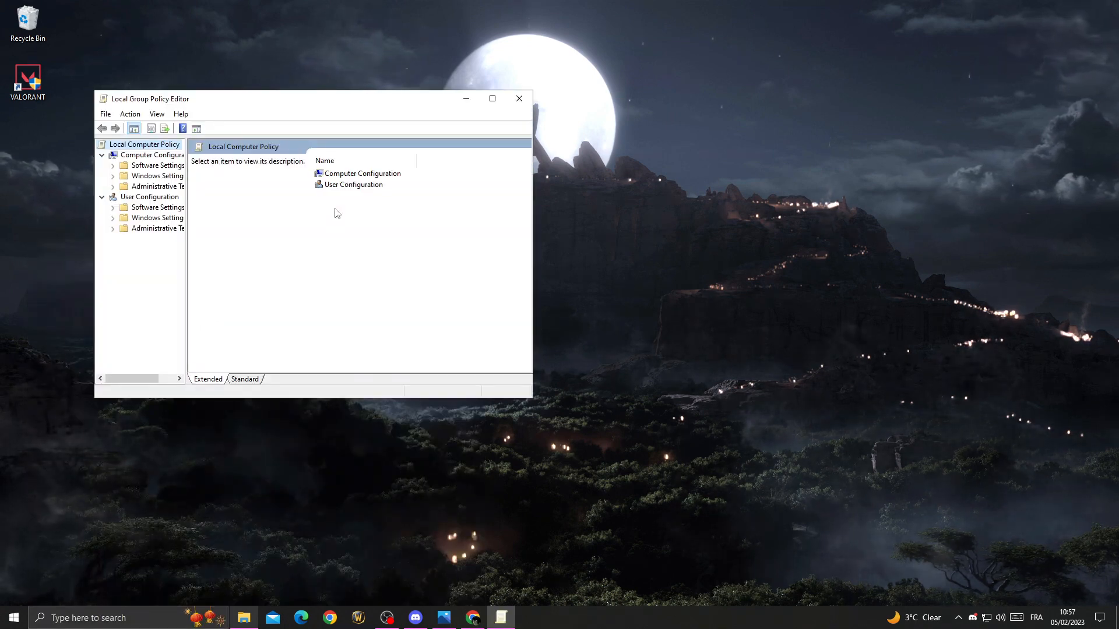
{"action": "mouse_move", "coordinate": [203, 254]}
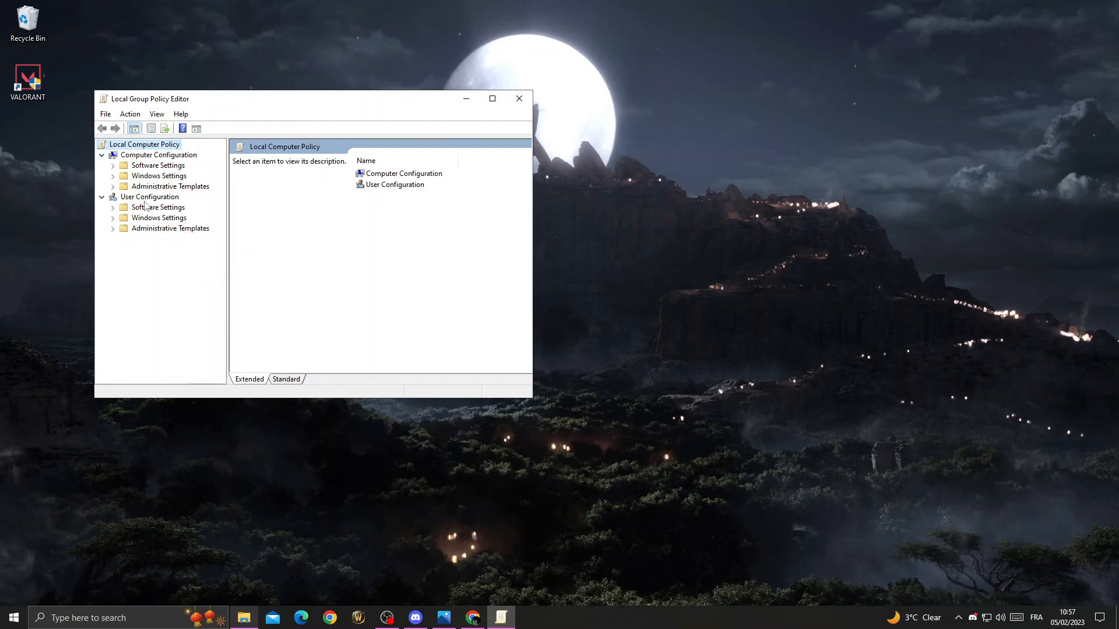
Step: Navigate Windows Components > BitLocker Drive Encryption to the Operating System Drives policies
{"action": "left_click", "coordinate": [113, 186]}
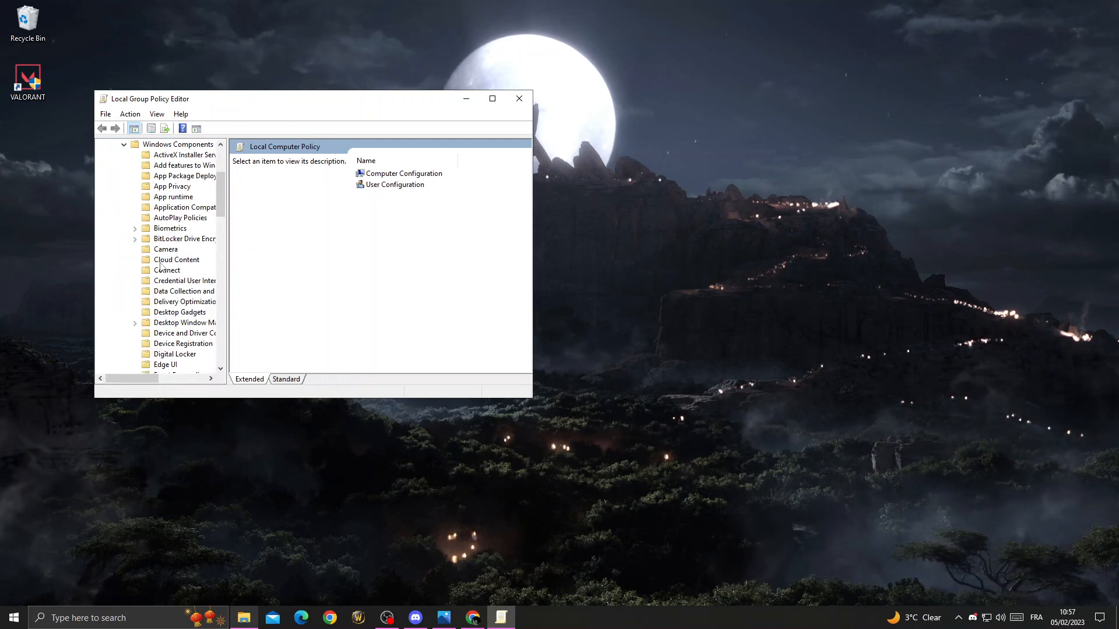
{"action": "mouse_move", "coordinate": [184, 238]}
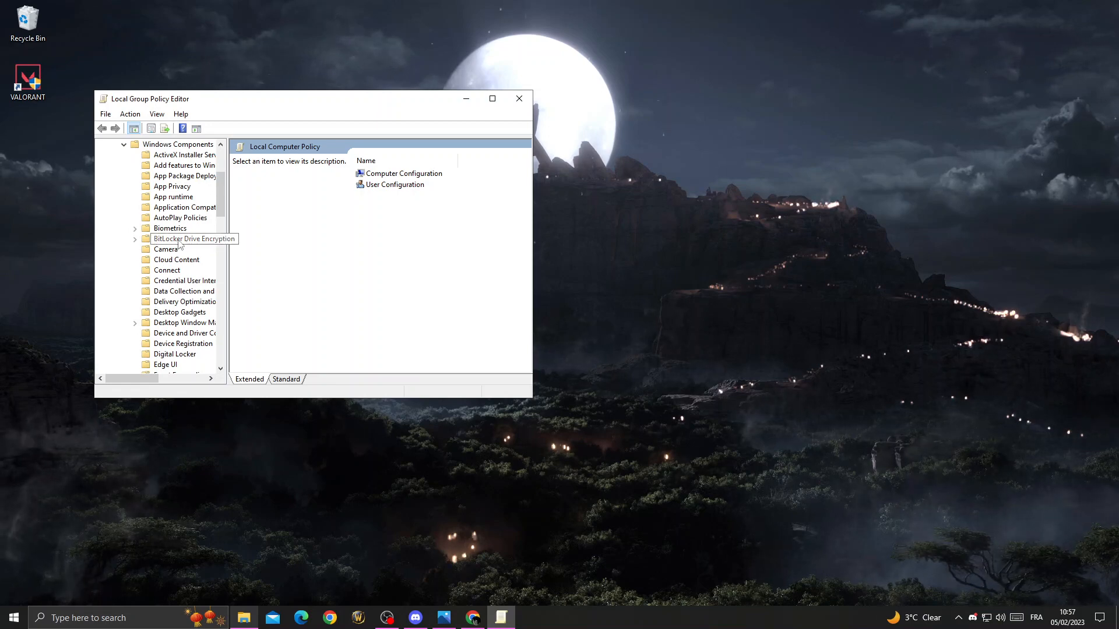
{"action": "left_click", "coordinate": [134, 239]}
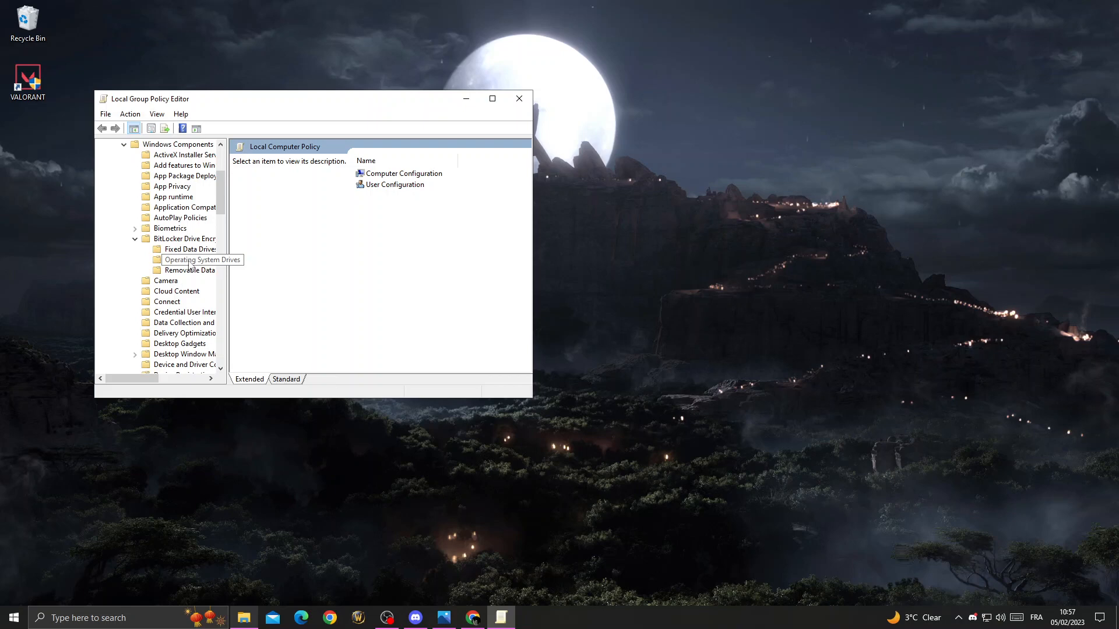
{"action": "left_click", "coordinate": [202, 259]}
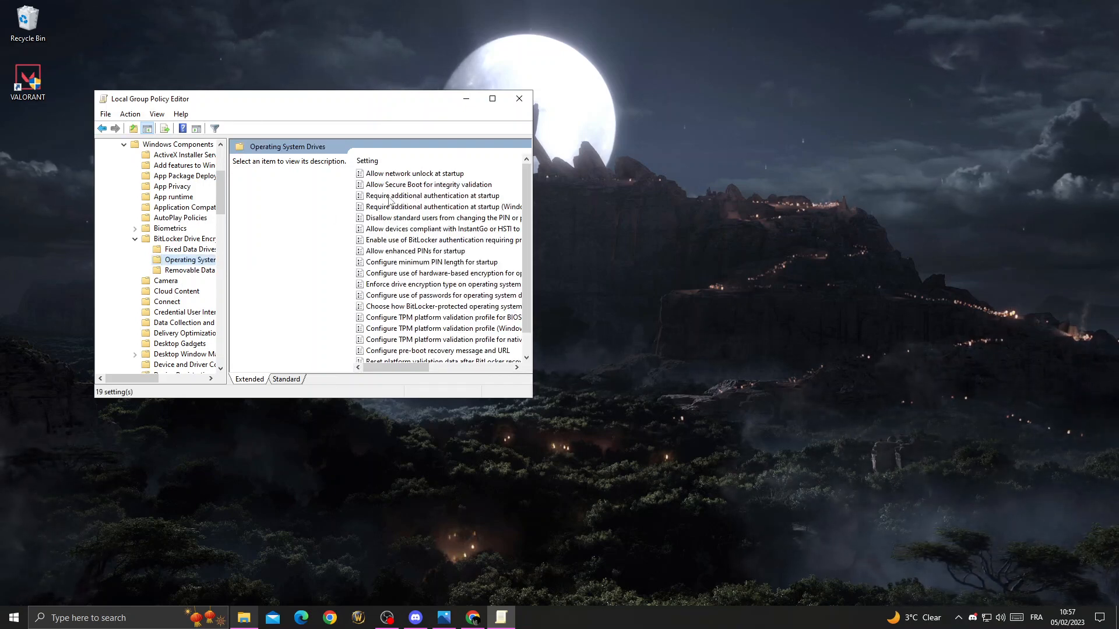
Step: Enable 'Require additional authentication at startup', allowing BitLocker without a compatible TPM
{"action": "right_click", "coordinate": [430, 196]}
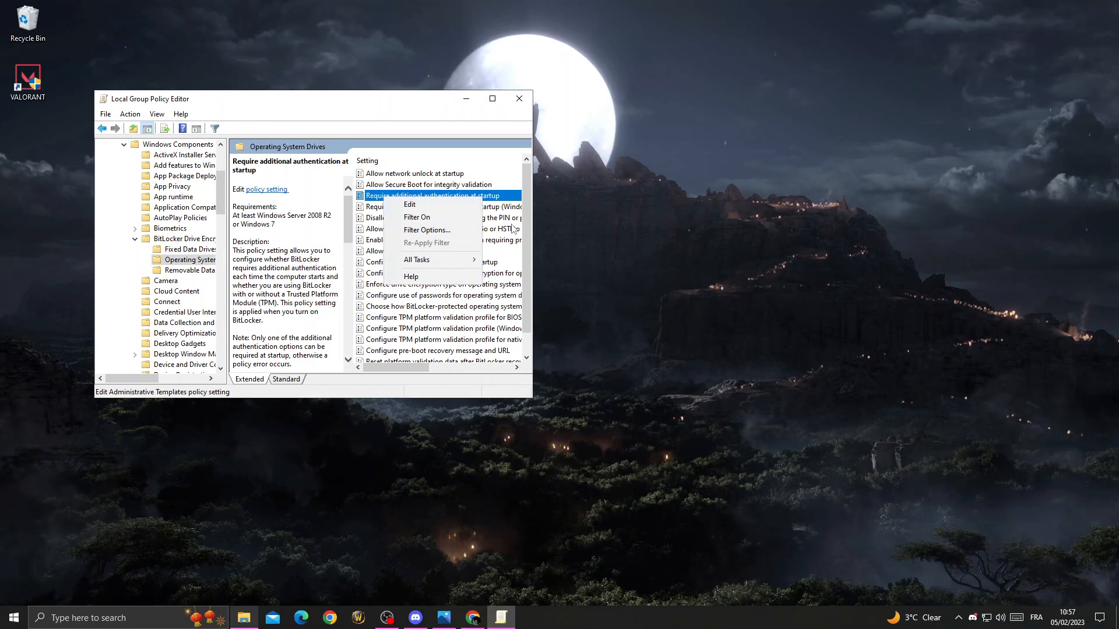
{"action": "left_click", "coordinate": [409, 205]}
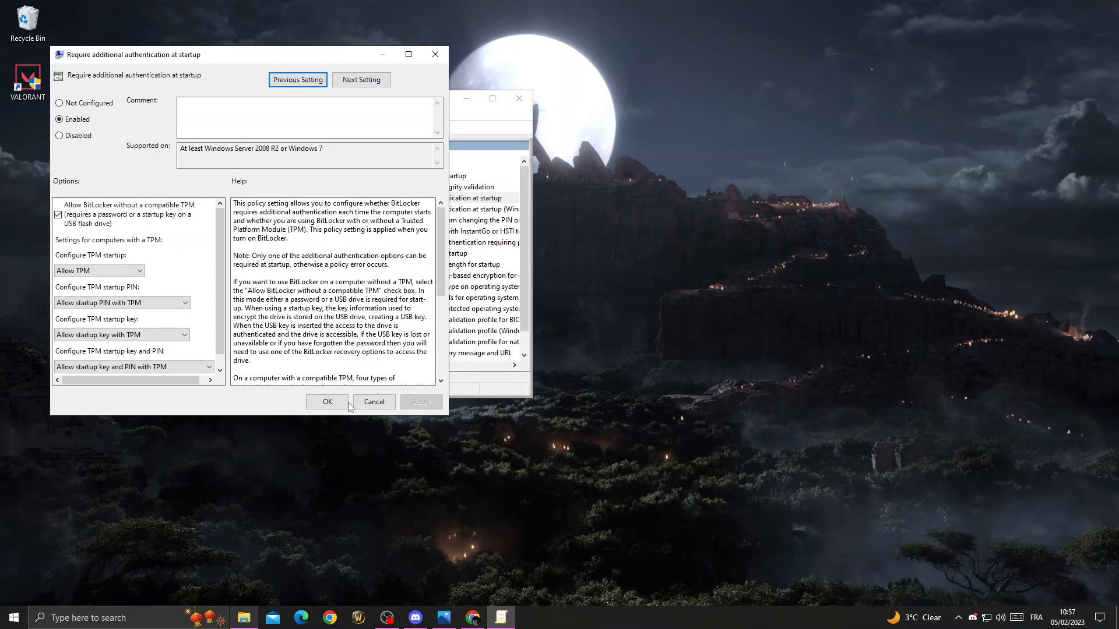
{"action": "left_click", "coordinate": [327, 401]}
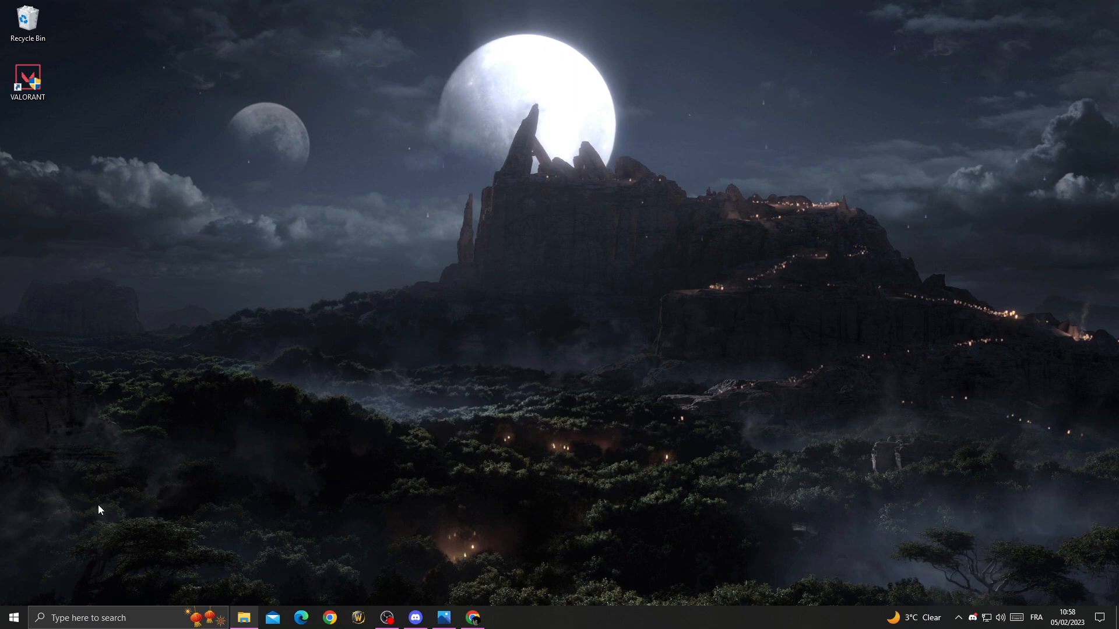
{"action": "mouse_move", "coordinate": [386, 264]}
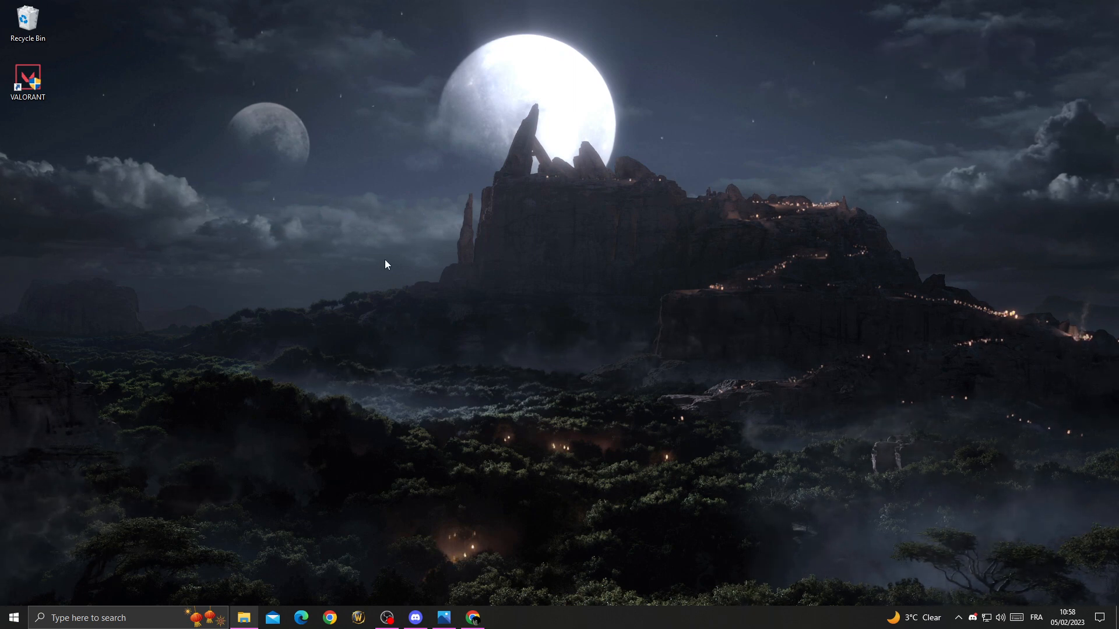